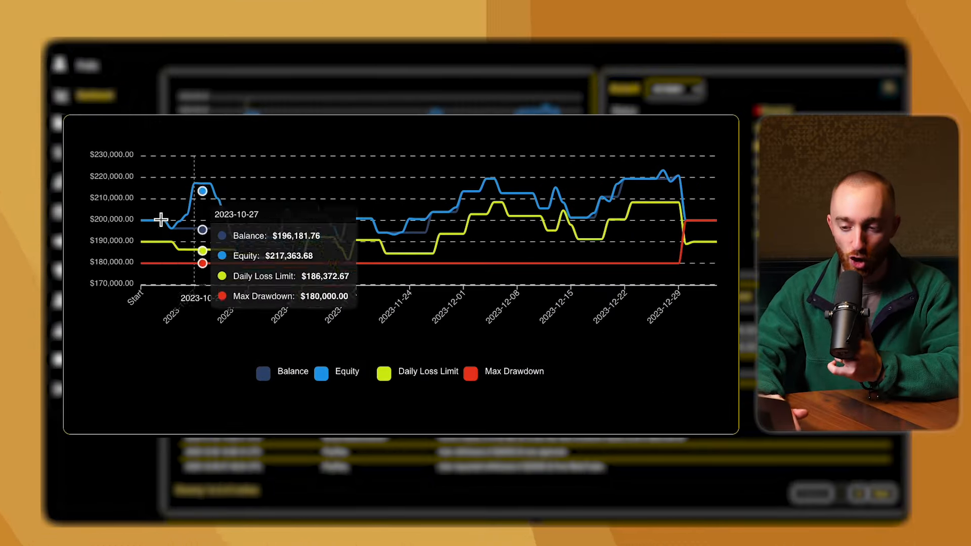
mouse_move(186, 215)
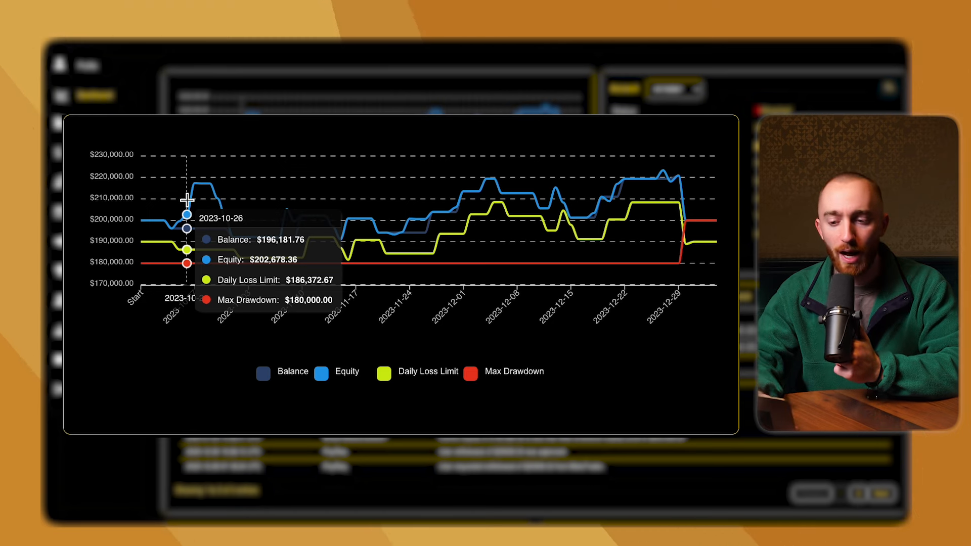
mouse_move(201, 189)
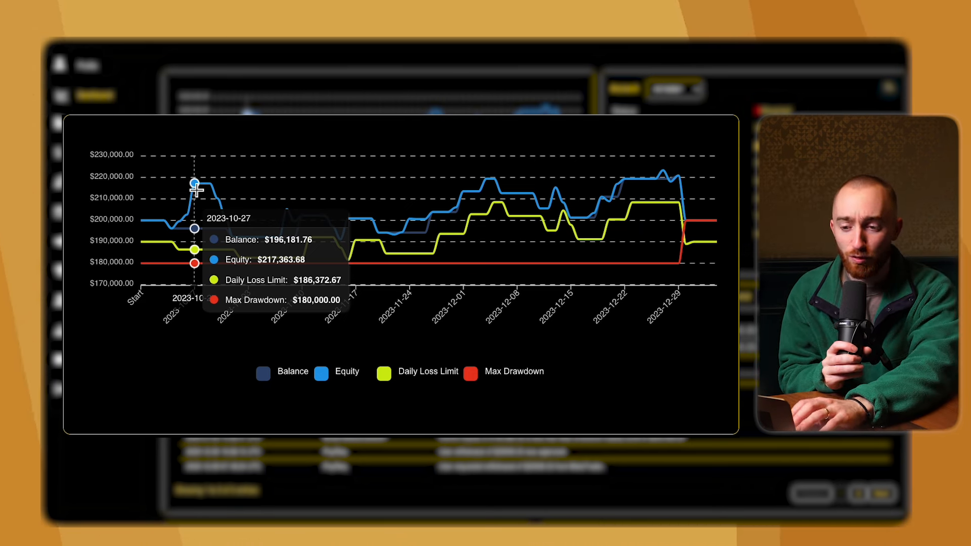
mouse_move(164, 198)
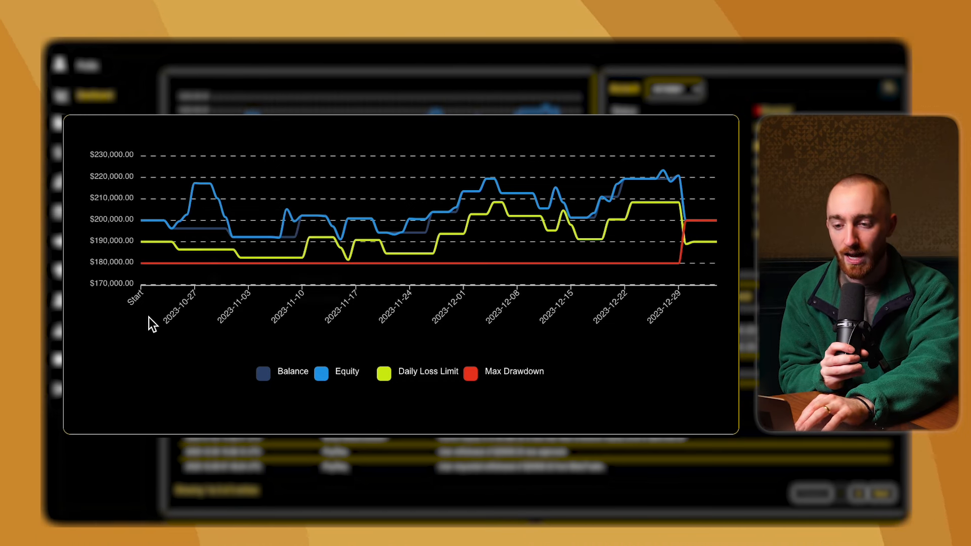
mouse_move(170, 356)
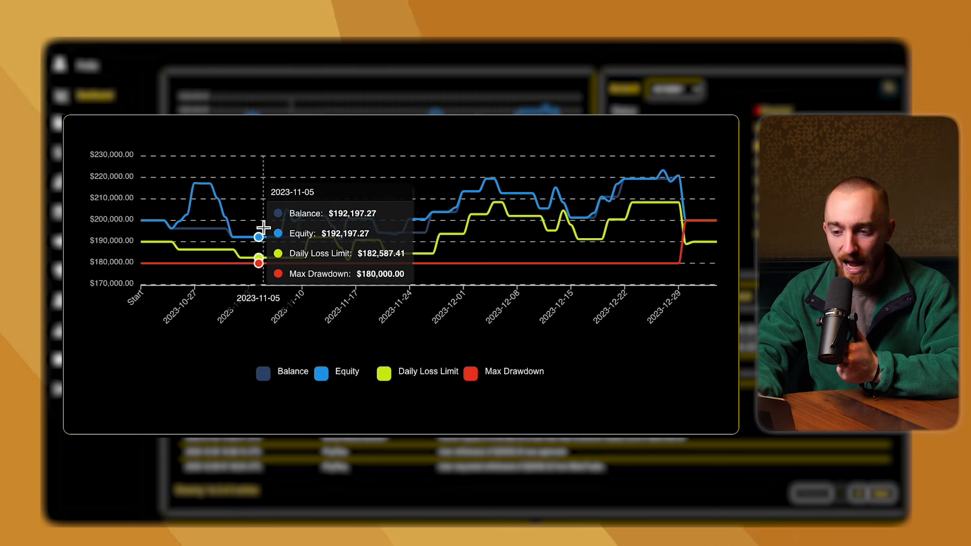
mouse_move(271, 225)
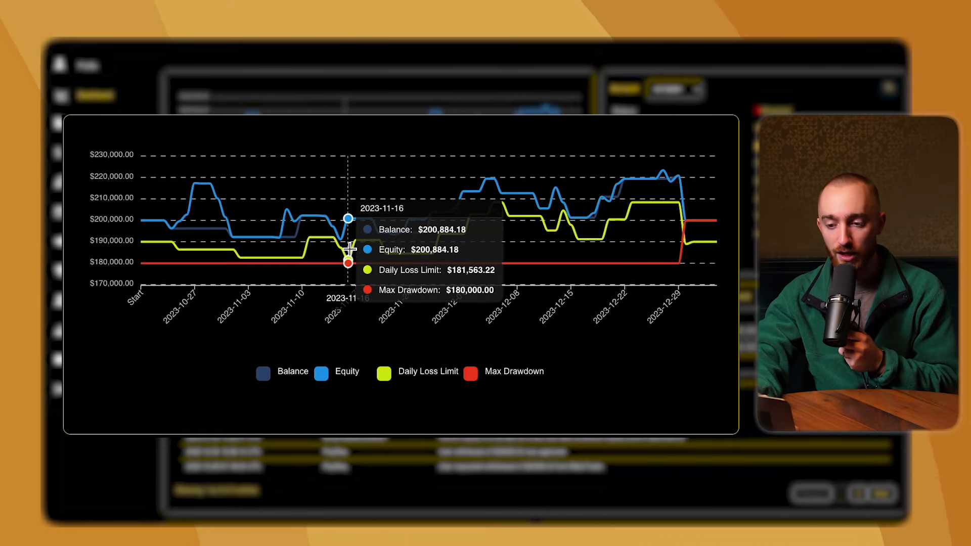
mouse_move(327, 250)
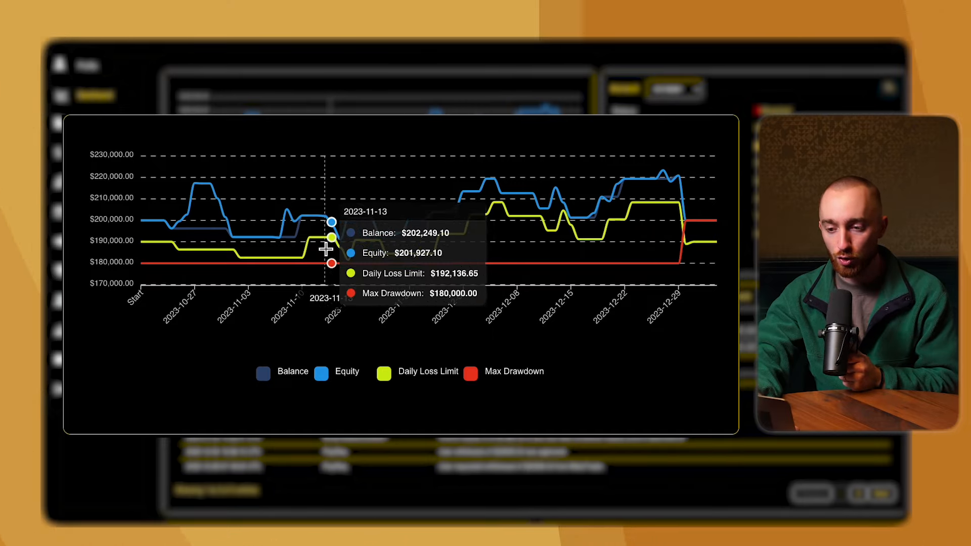
mouse_move(279, 251)
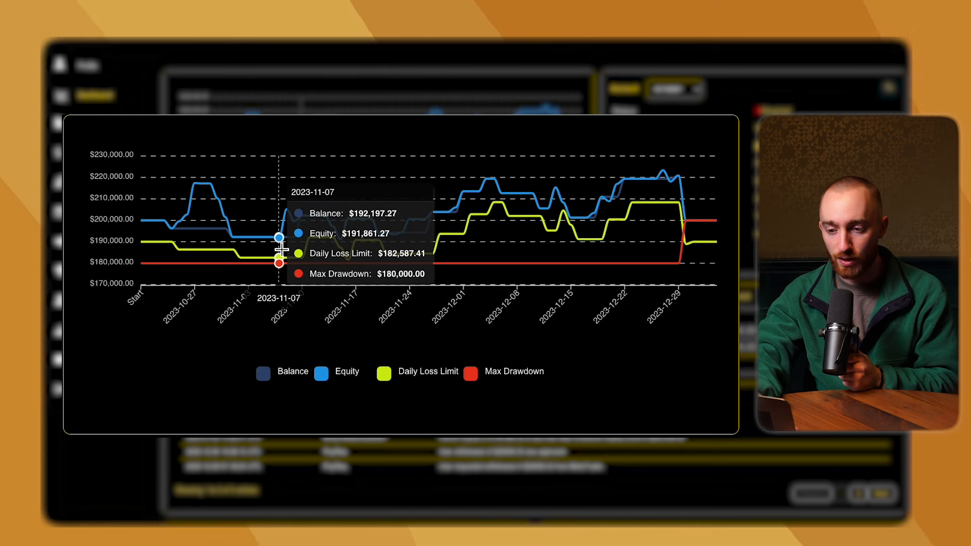
mouse_move(555, 289)
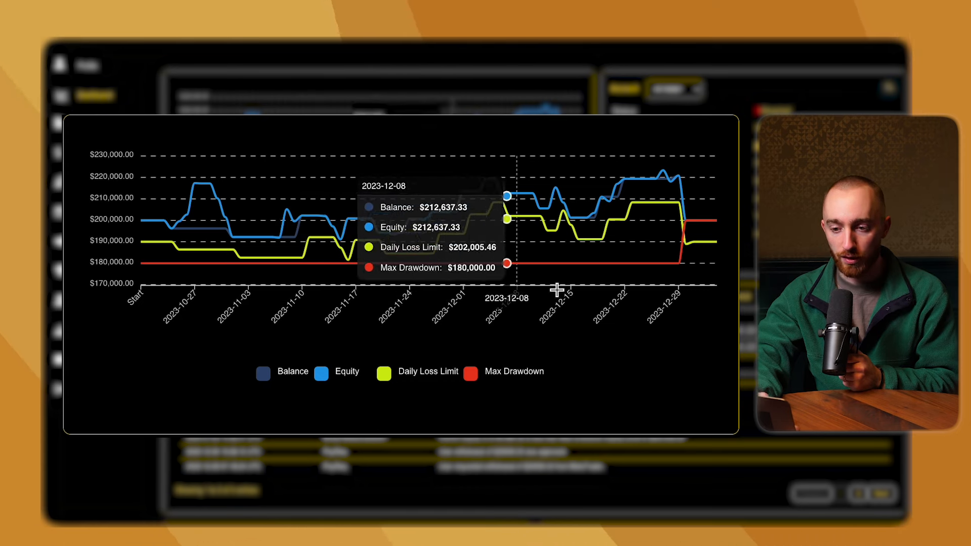
mouse_move(402, 236)
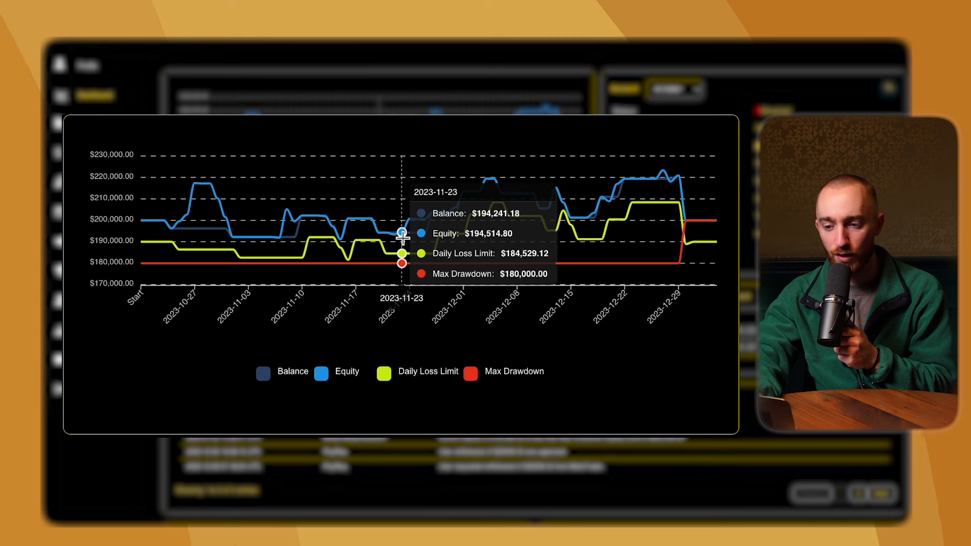
mouse_move(495, 189)
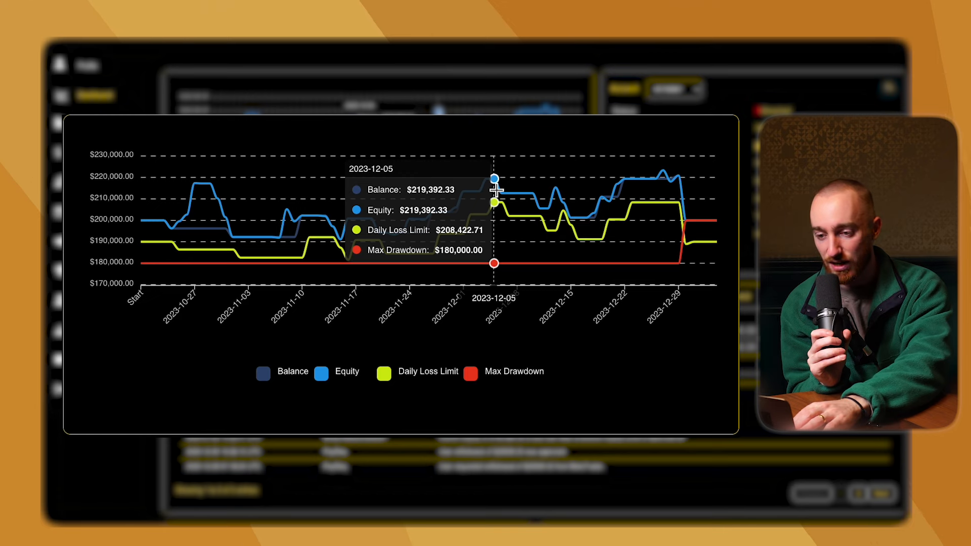
mouse_move(601, 225)
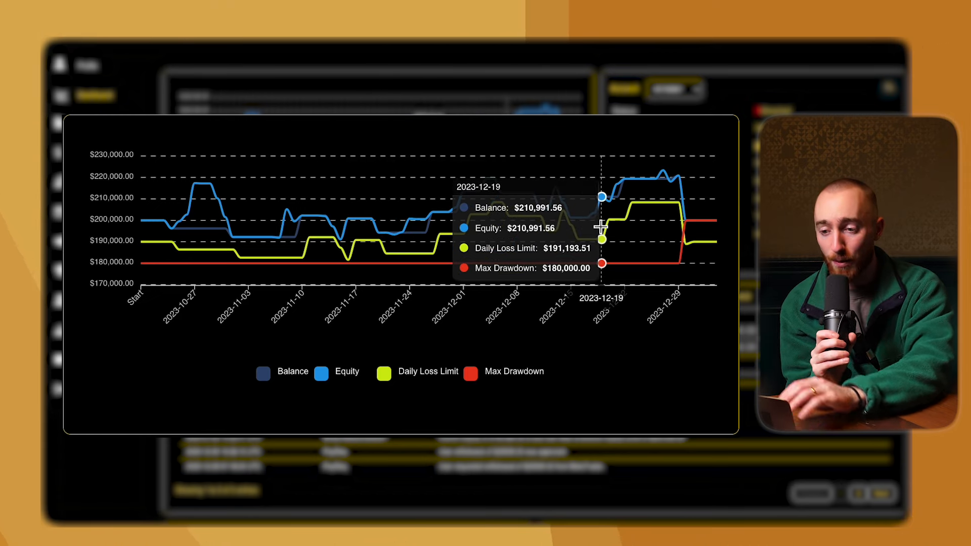
mouse_move(688, 188)
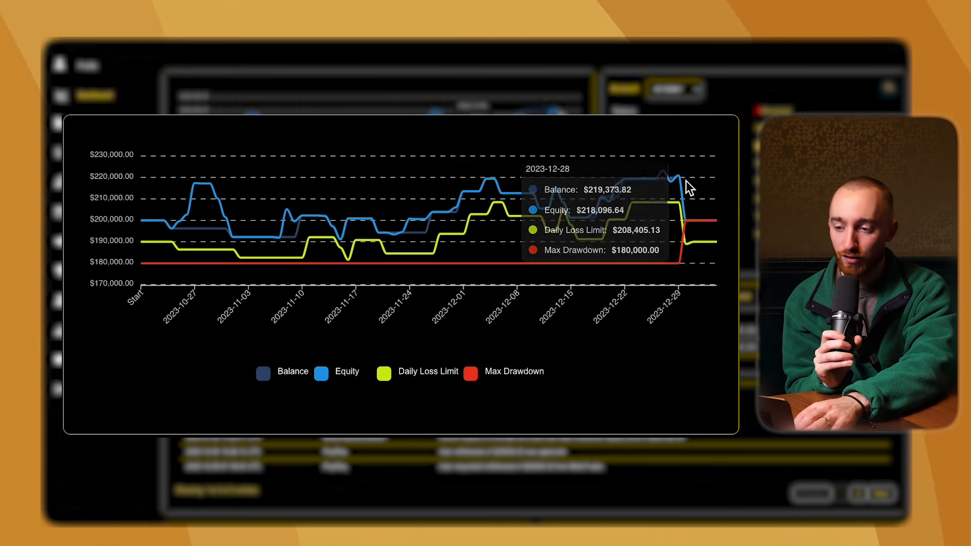
mouse_move(671, 180)
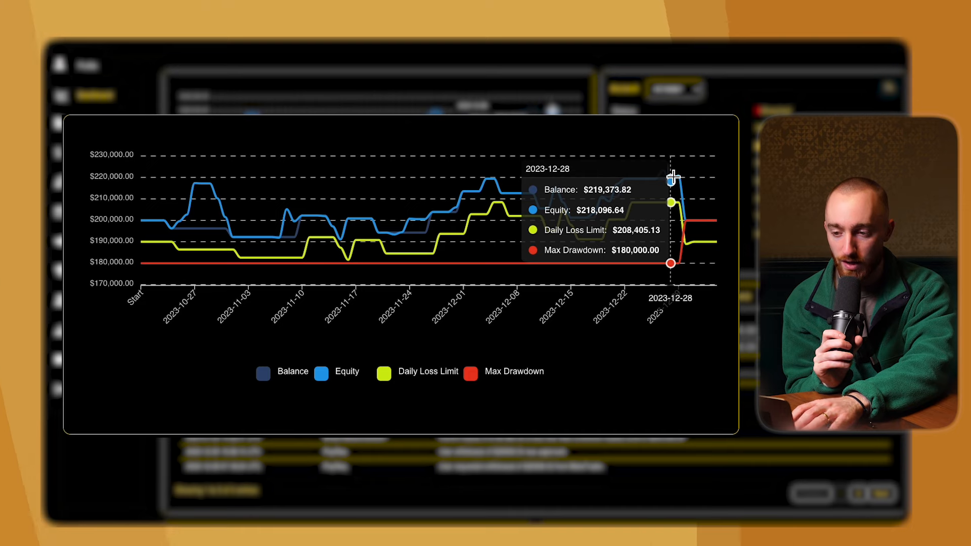